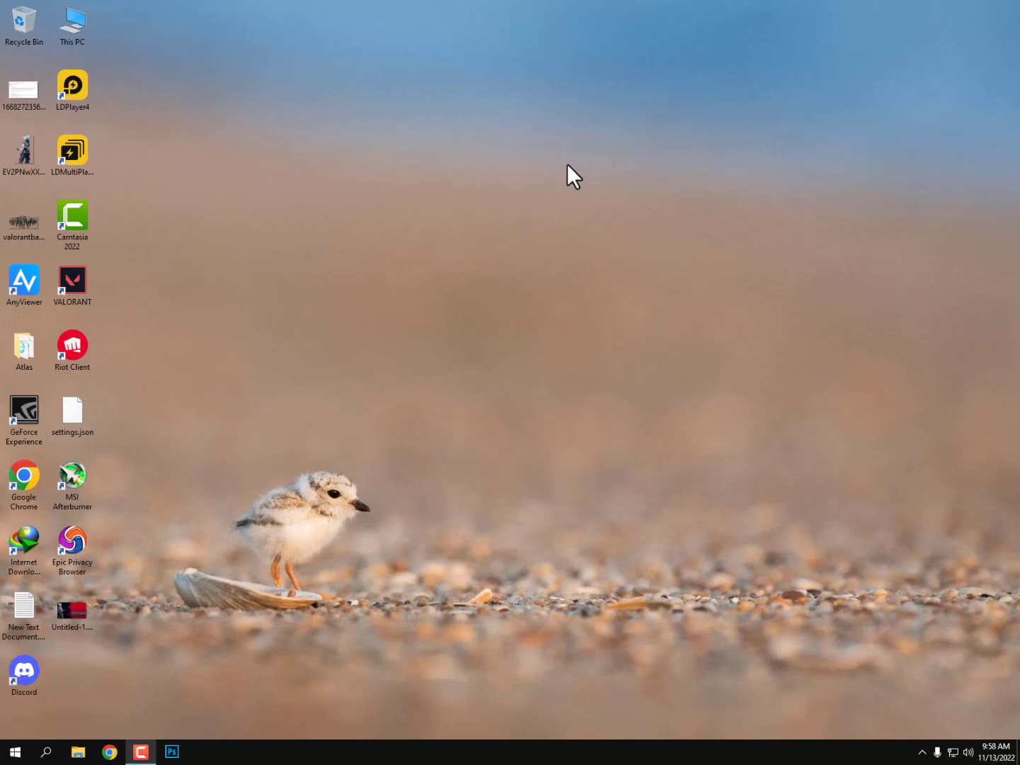
pyautogui.moveTo(365, 169)
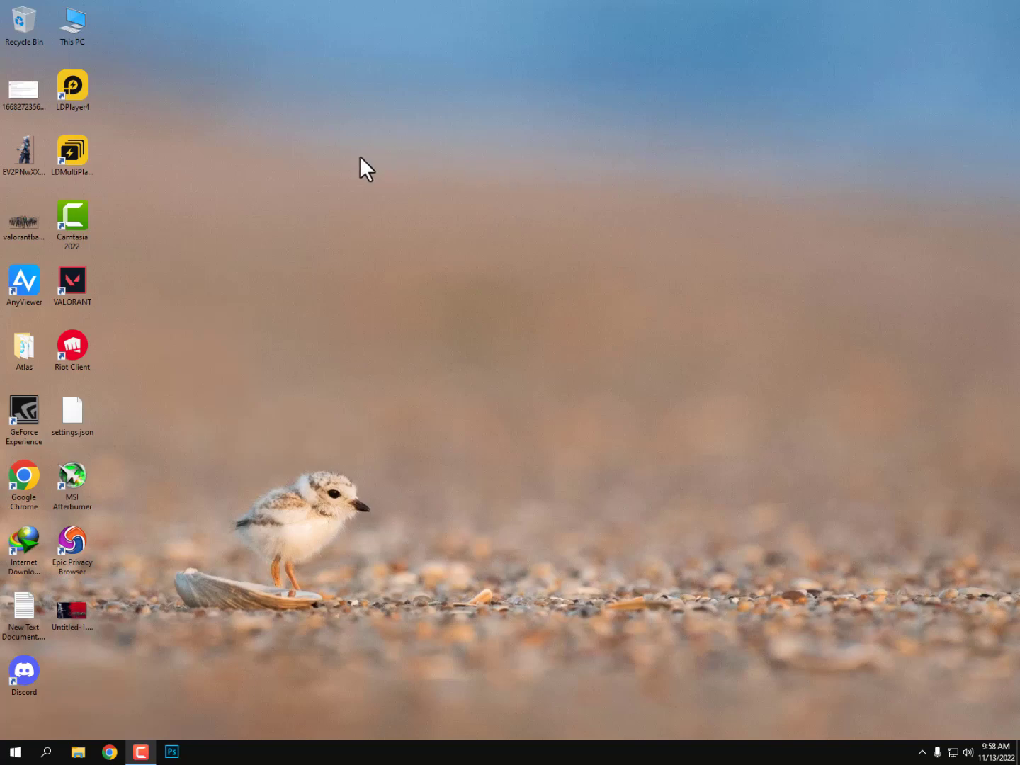
pyautogui.moveTo(411, 332)
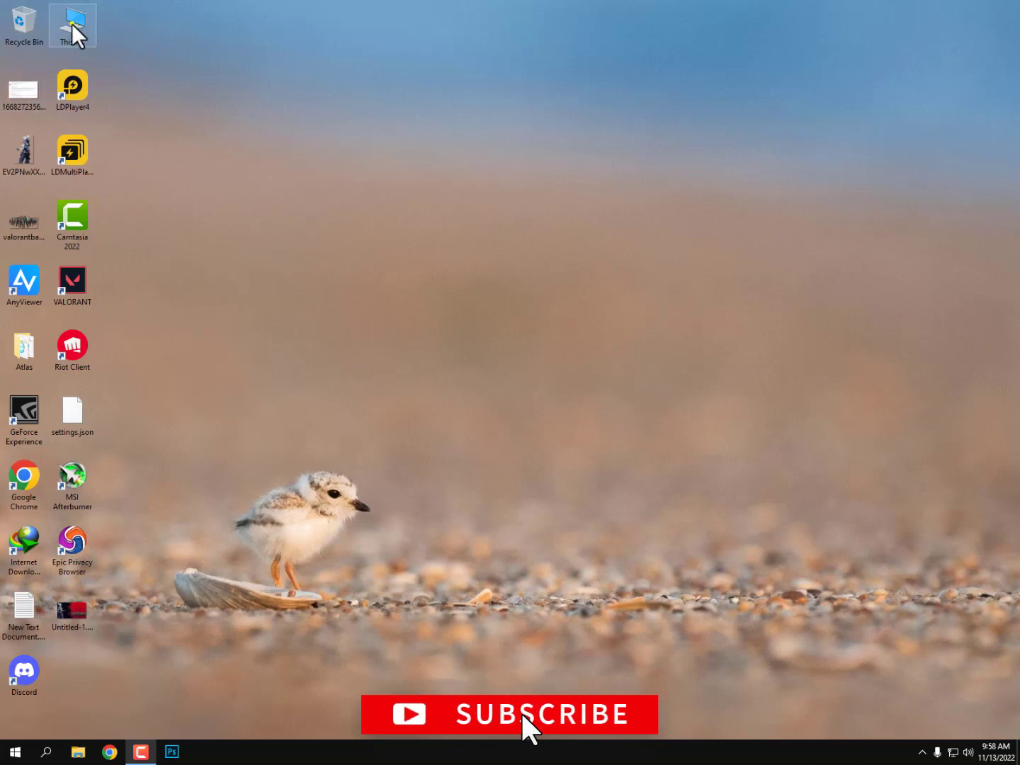
# View This PC's Properties to confirm the system runs 64-bit Windows 10 Pro.
pyautogui.rightClick(71, 25)
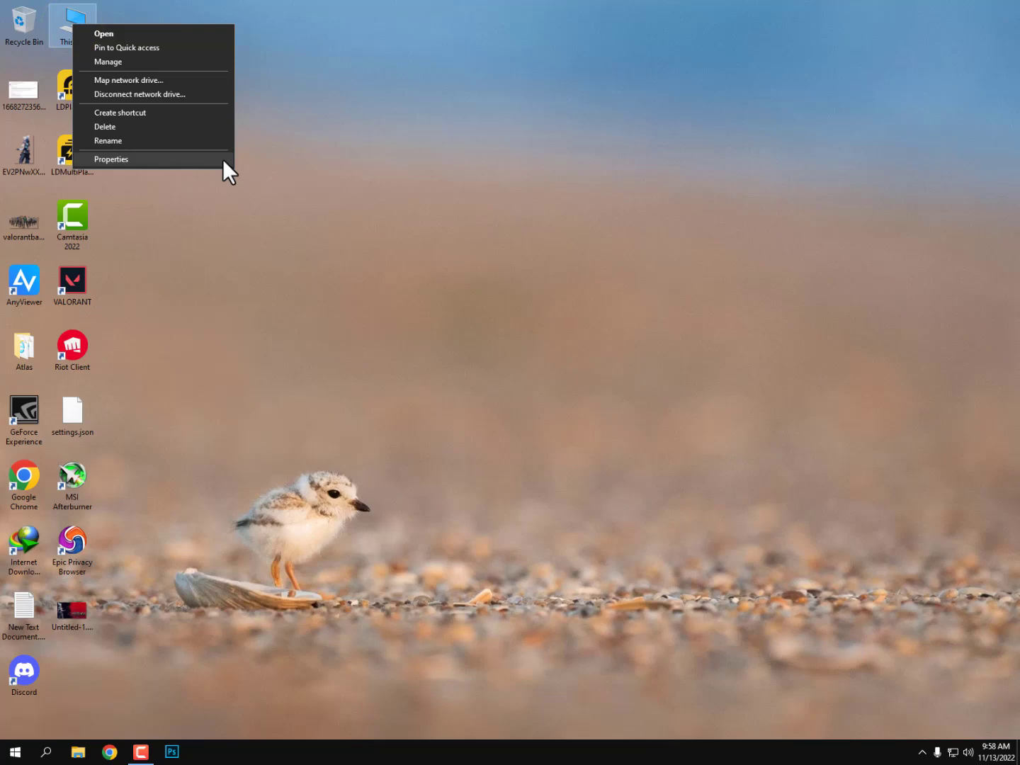
pyautogui.click(110, 158)
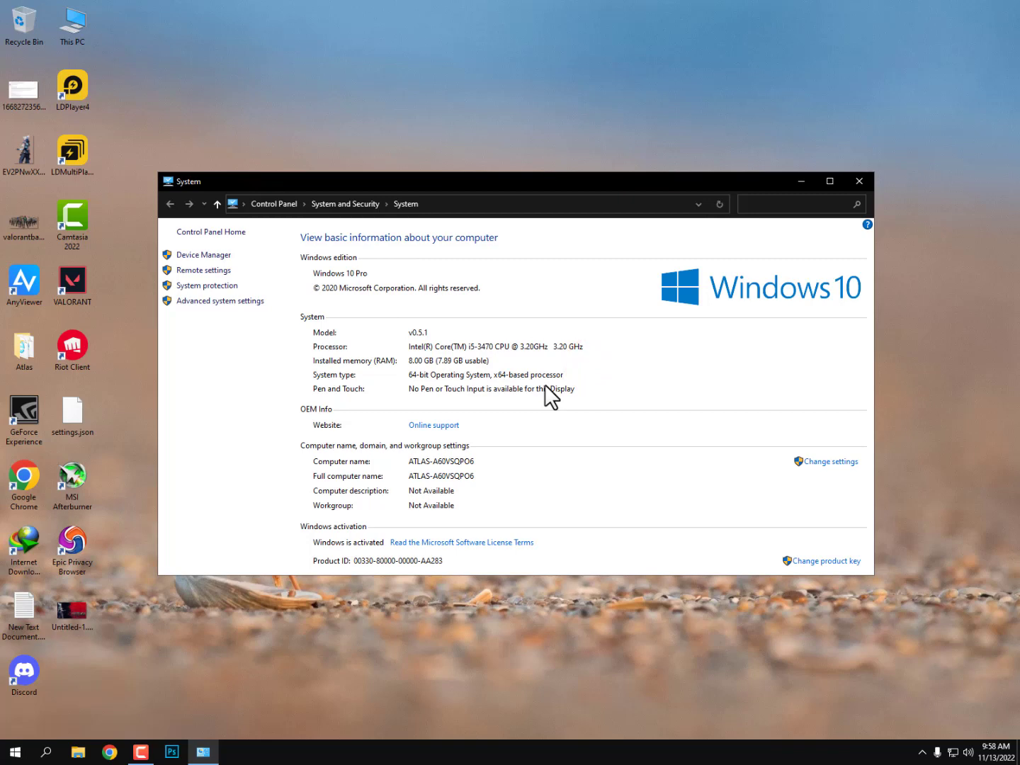
pyautogui.click(858, 181)
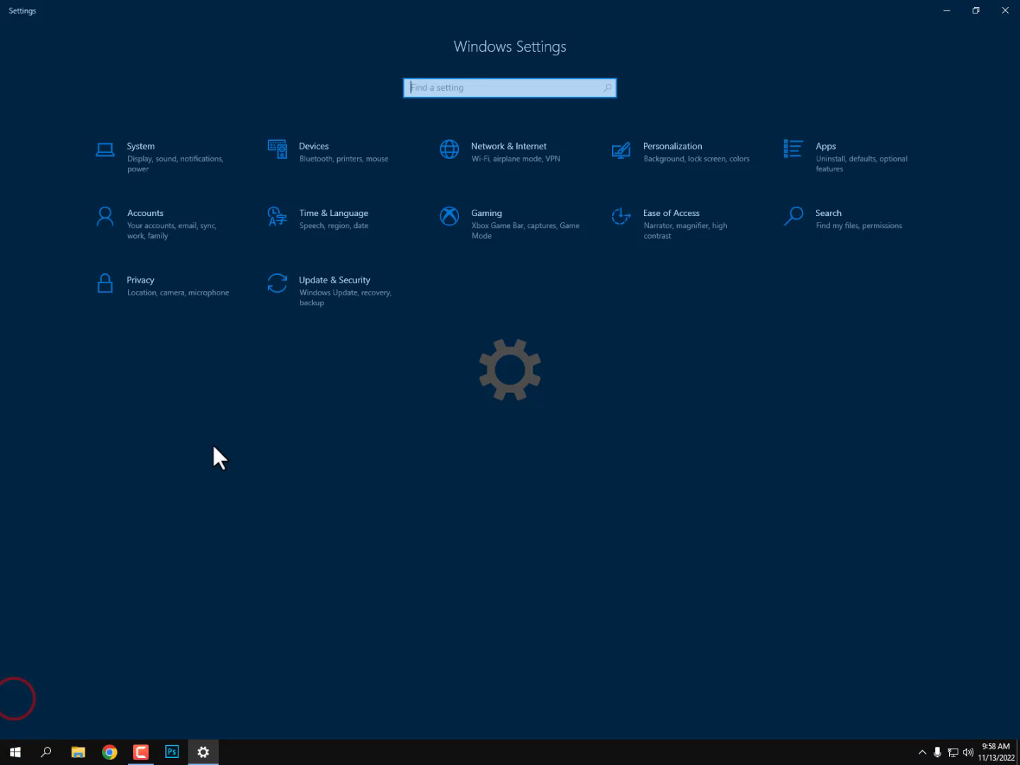
# Close Windows Settings and launch Google Chrome from the taskbar.
pyautogui.click(335, 287)
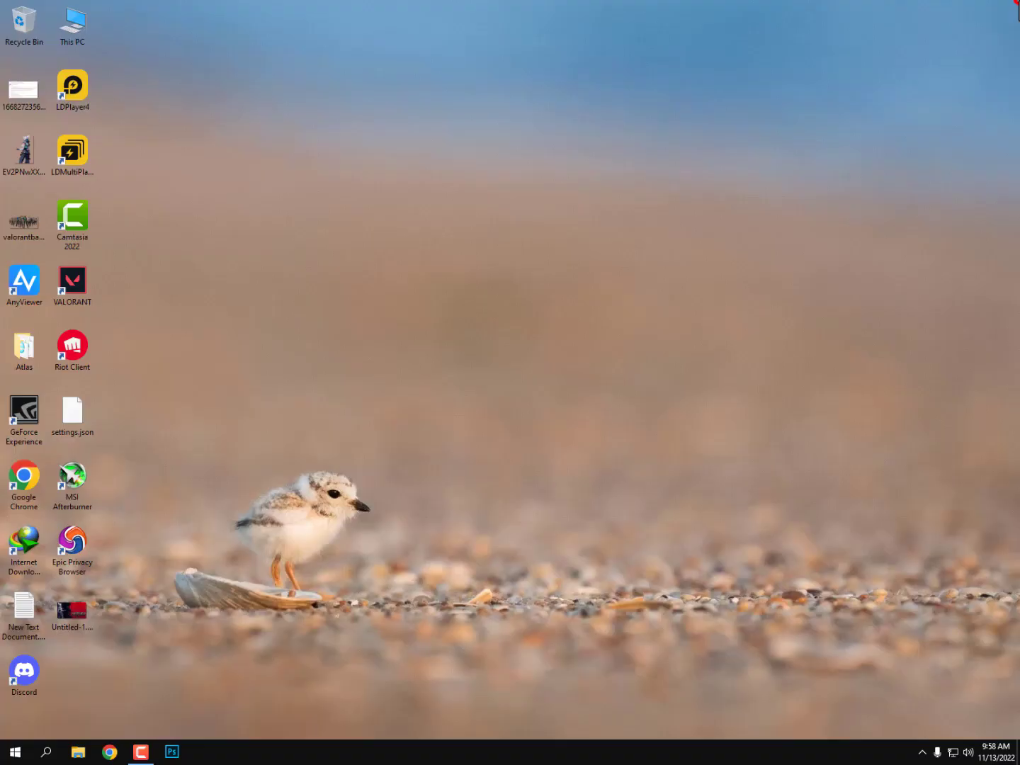
pyautogui.moveTo(640, 291)
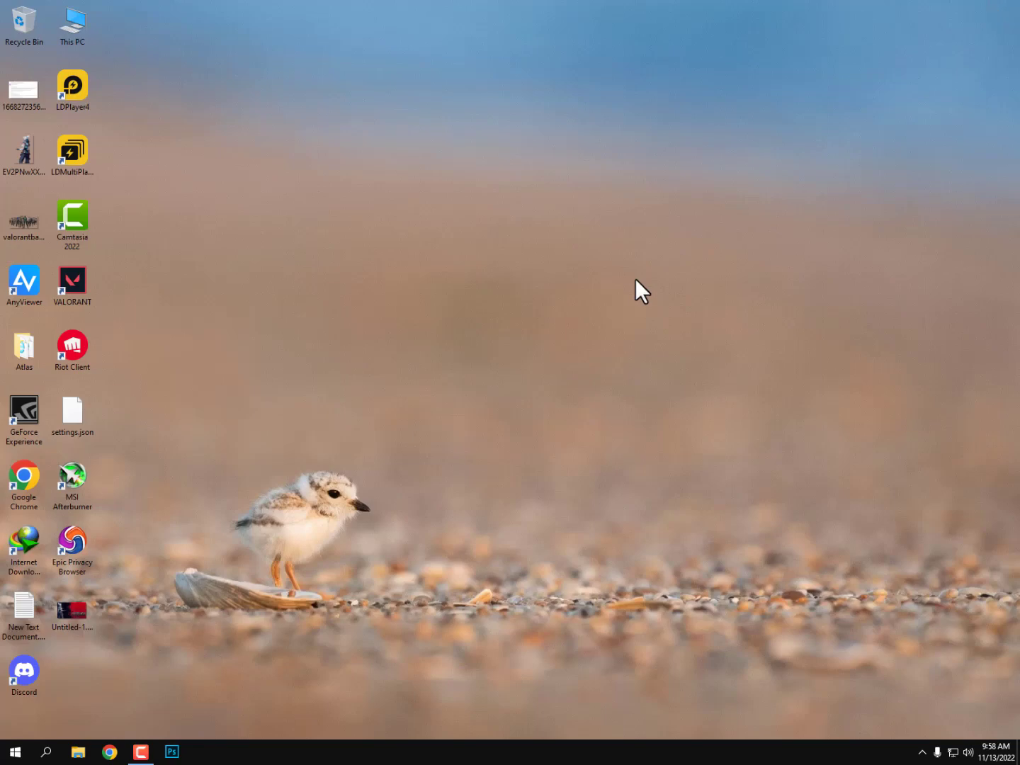
pyautogui.click(71, 480)
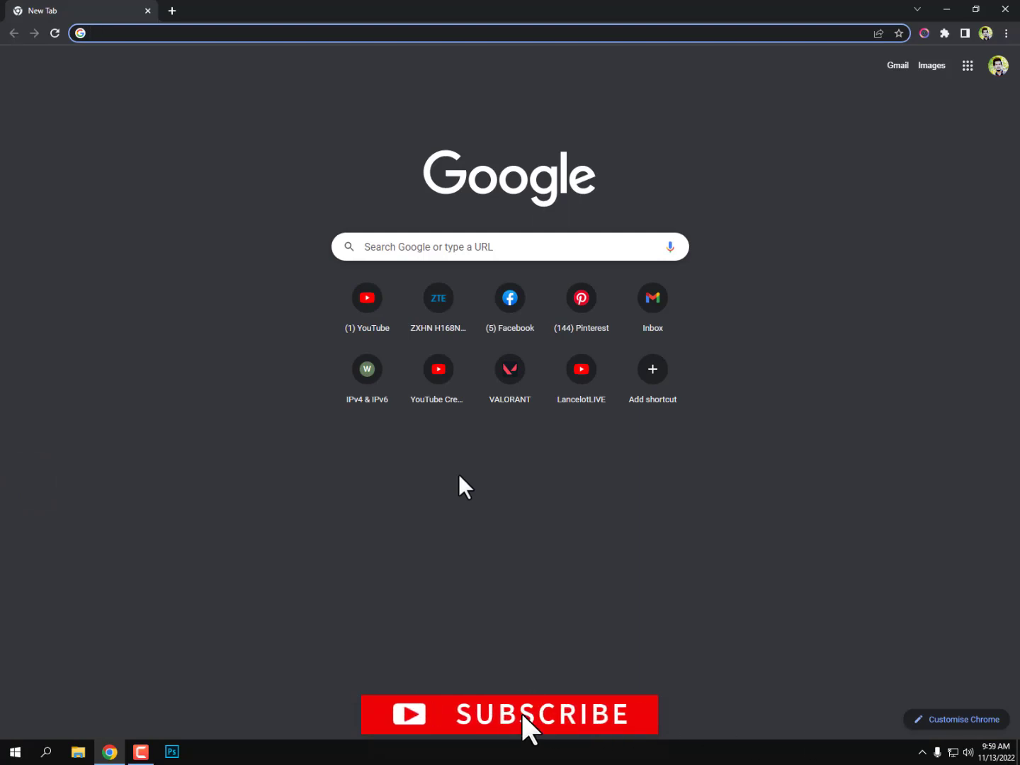
# Search Google for 'nvidia drivers' and open the official NVIDIA Driver Downloads result.
pyautogui.click(284, 33)
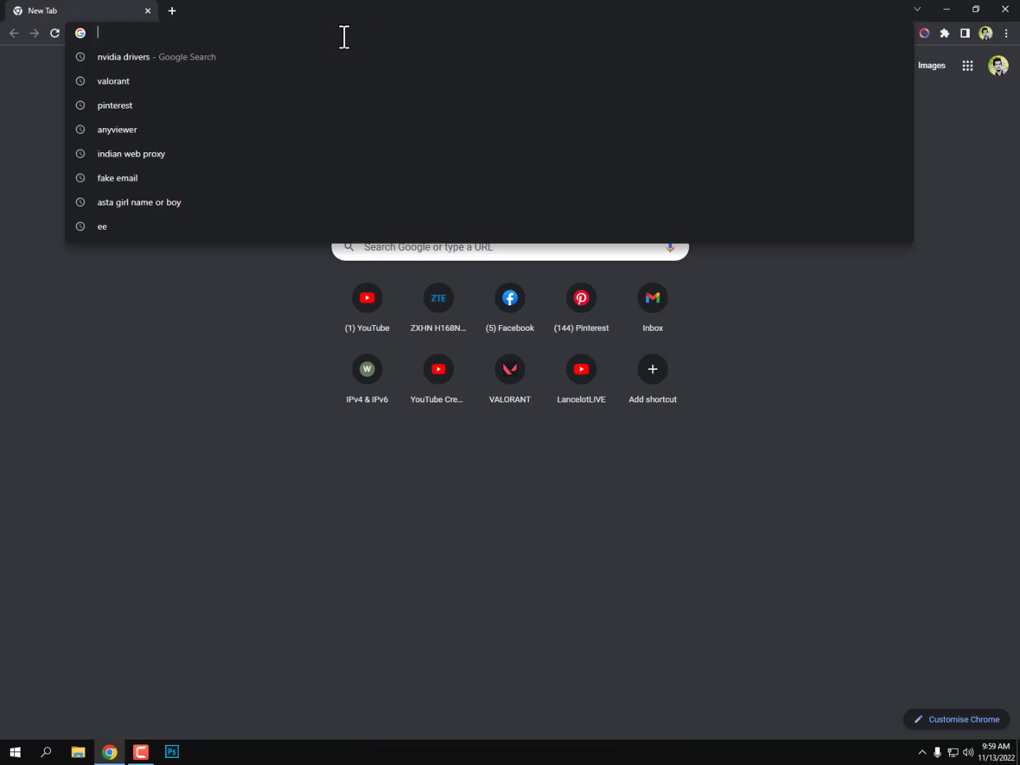
pyautogui.write('nvidia drivers')
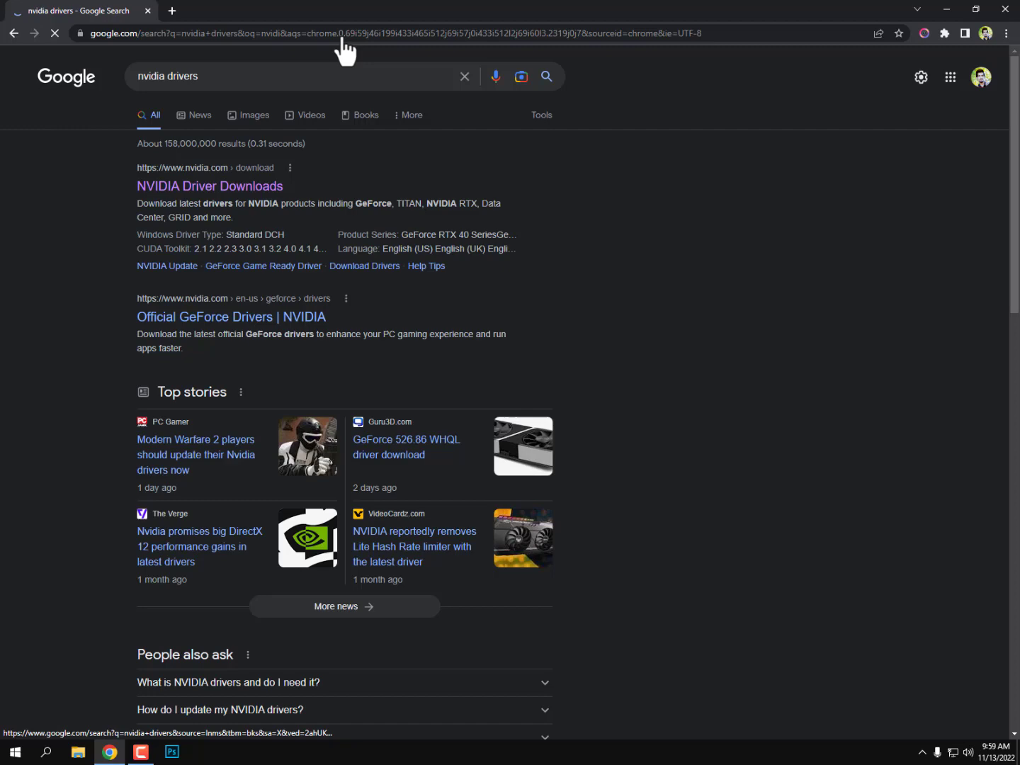
pyautogui.click(210, 185)
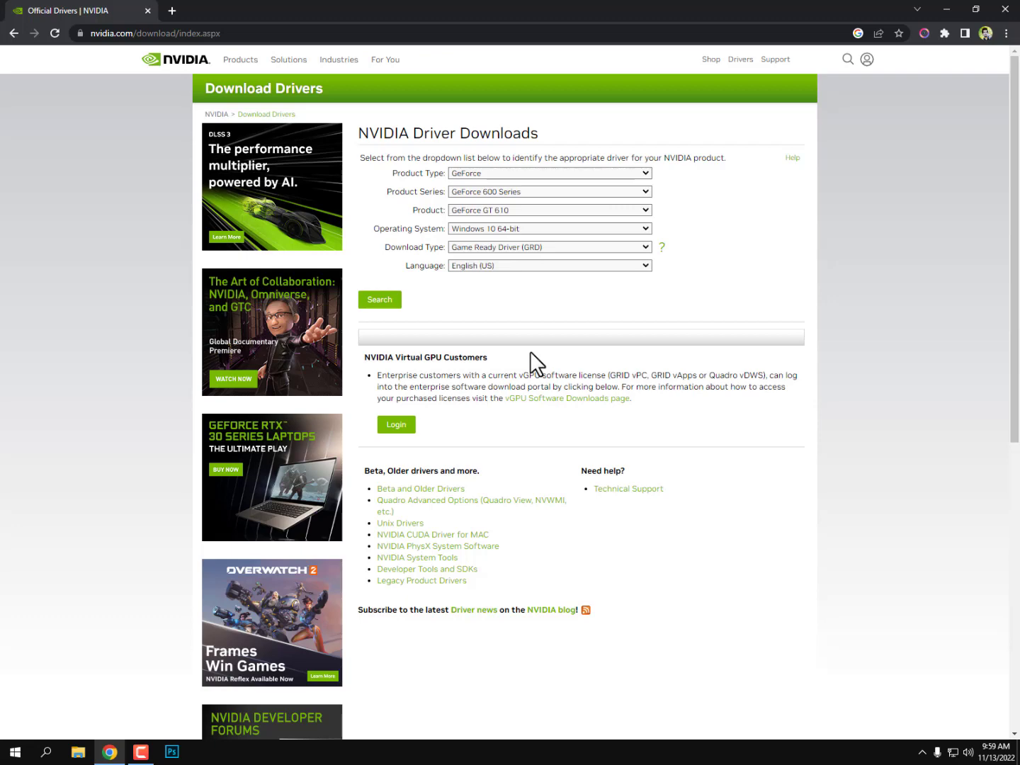
pyautogui.moveTo(602, 182)
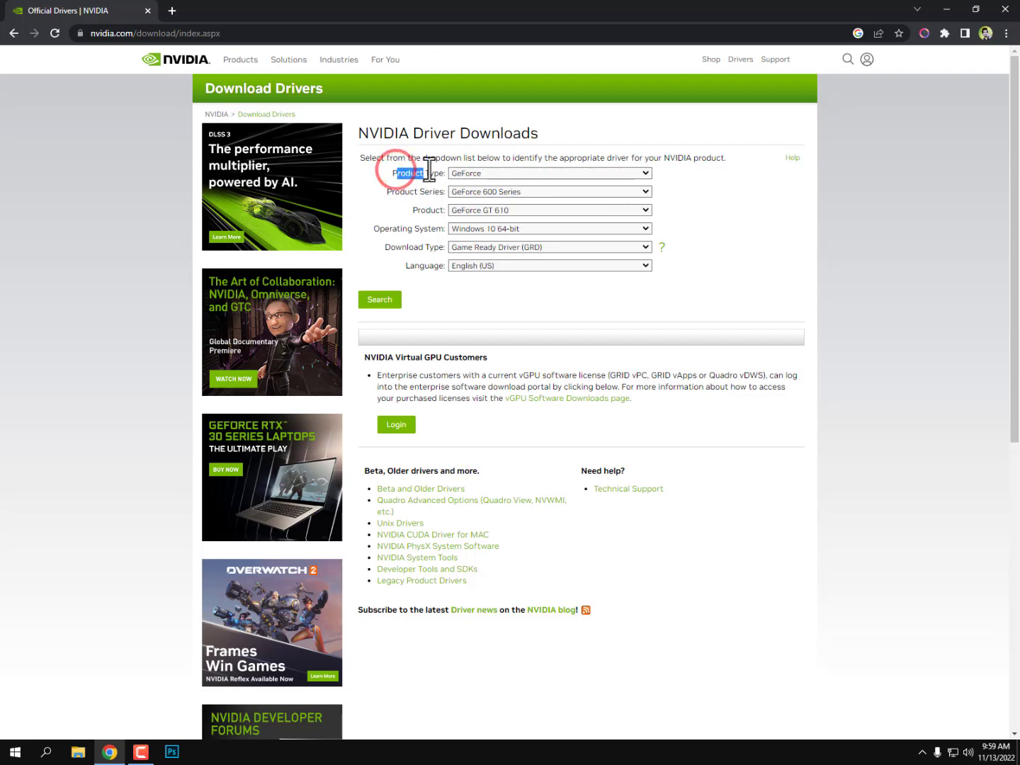
# Select product type GeForce, series GeForce 600 Series, product GeForce GT 610.
pyautogui.click(549, 173)
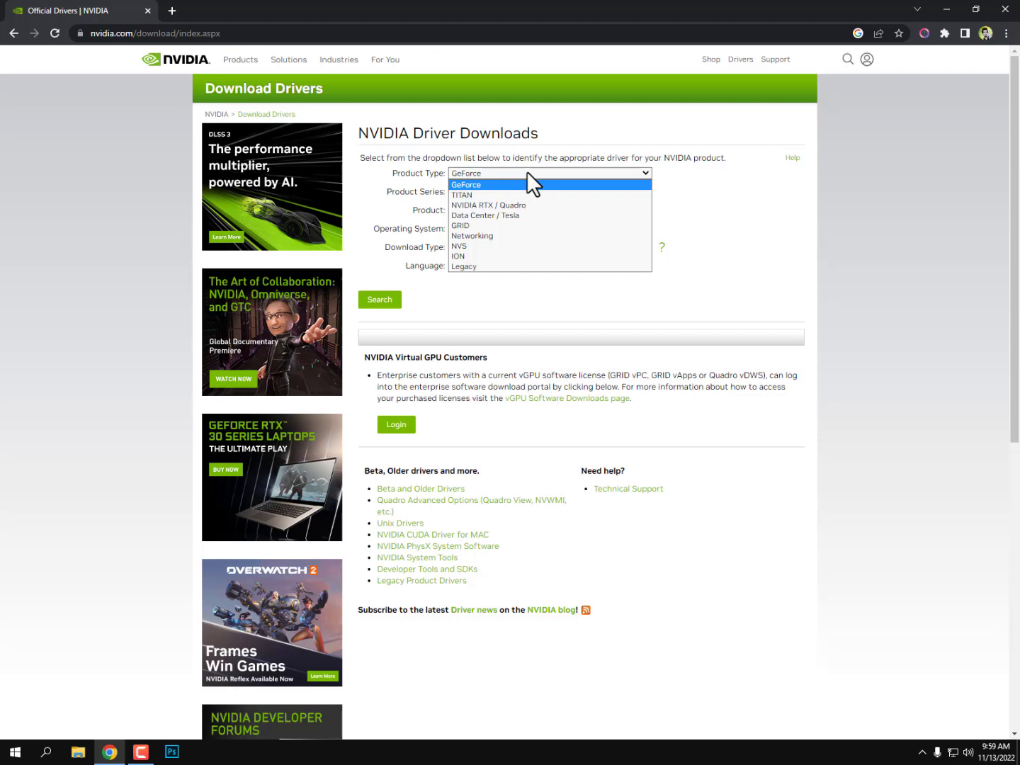
pyautogui.click(464, 184)
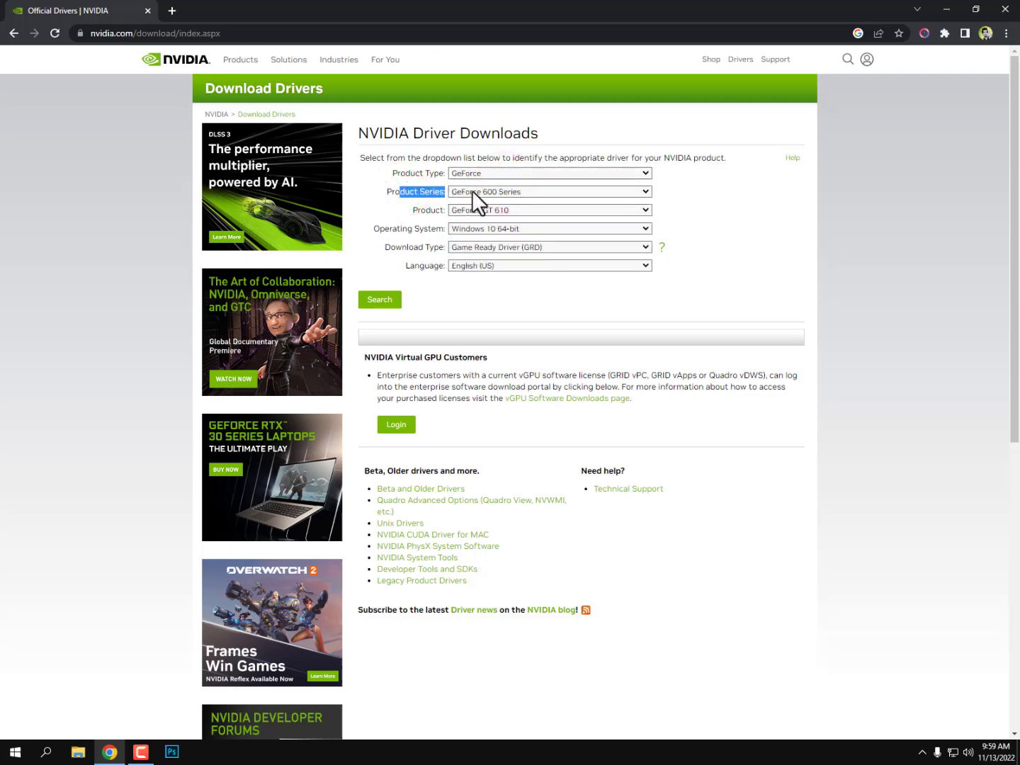
pyautogui.click(548, 192)
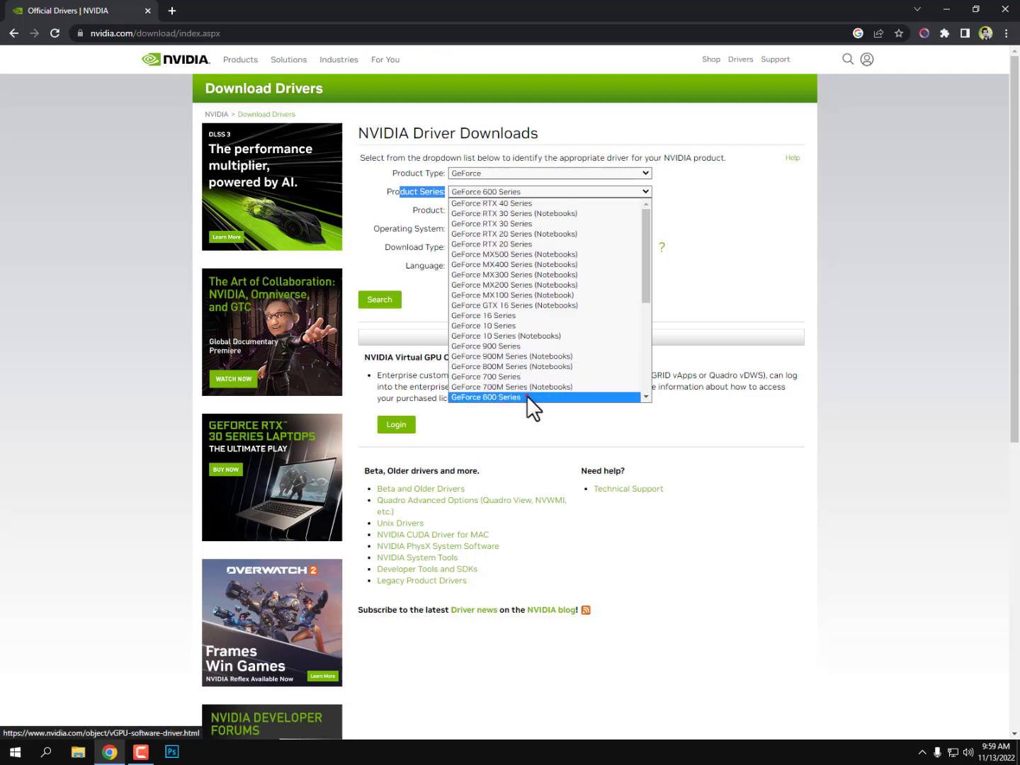
pyautogui.click(485, 397)
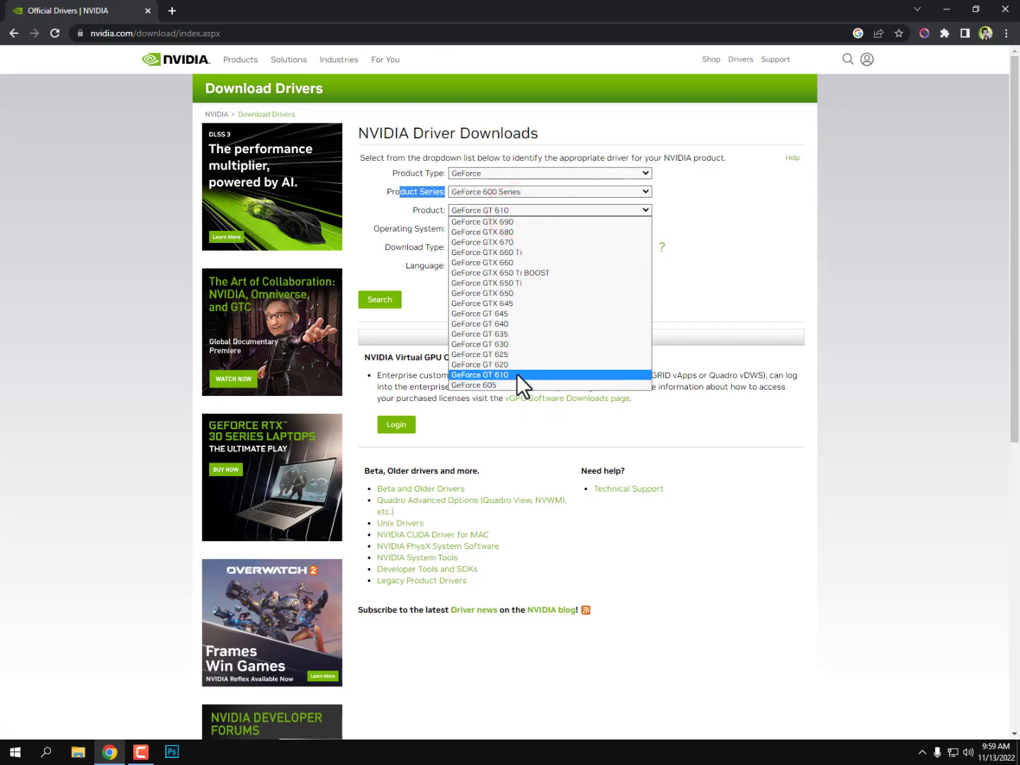
pyautogui.click(478, 374)
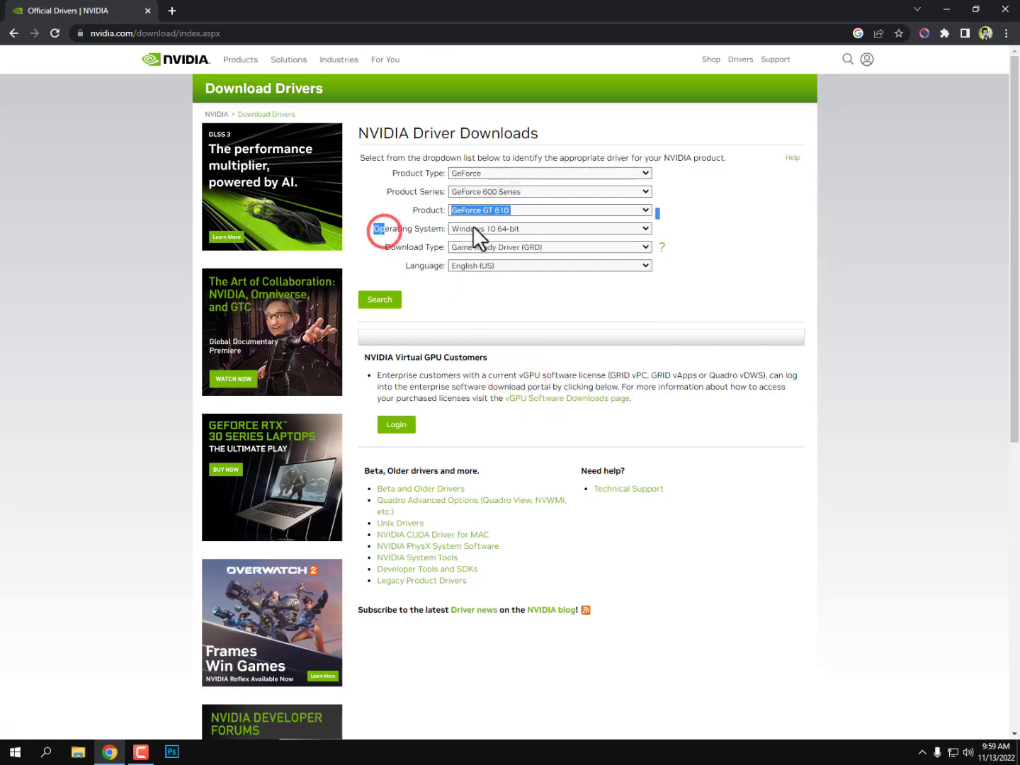
# Select Windows 10 64-bit as operating system and confirm Game Ready Driver download type.
pyautogui.click(550, 228)
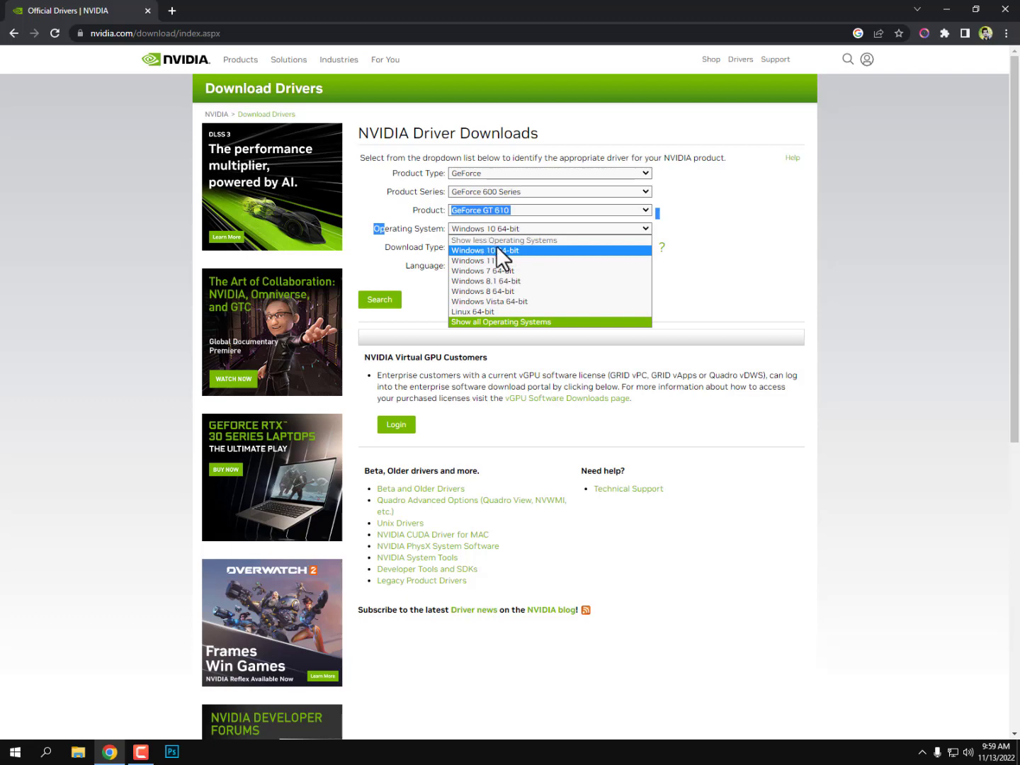
pyautogui.click(486, 249)
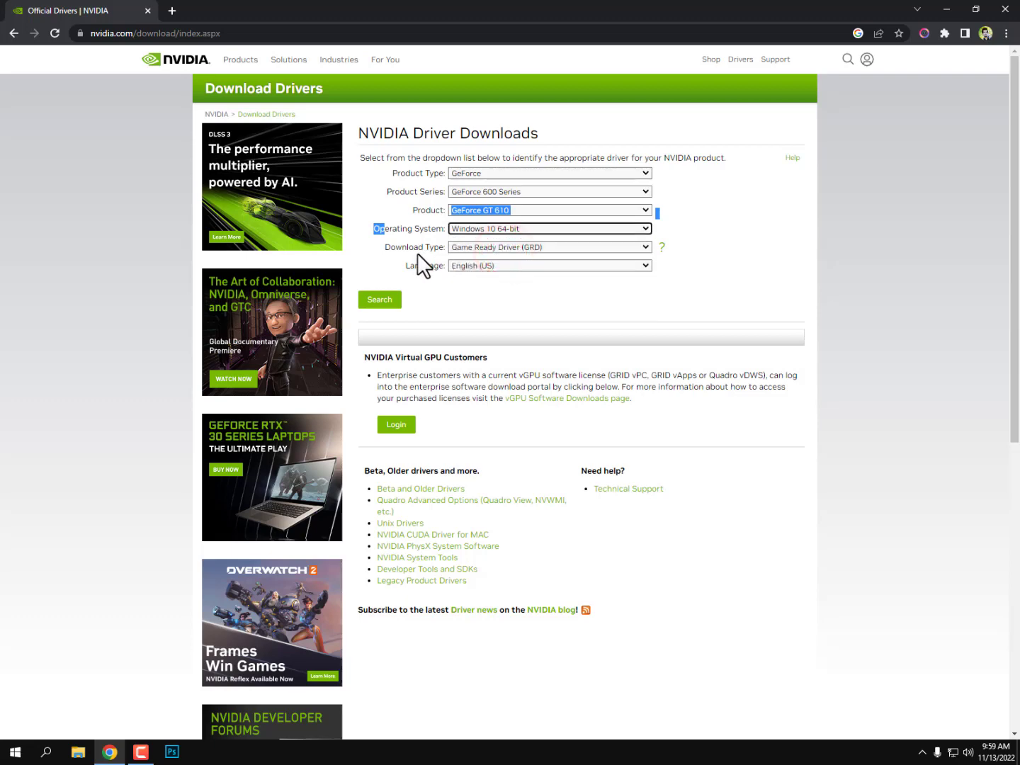
pyautogui.click(550, 246)
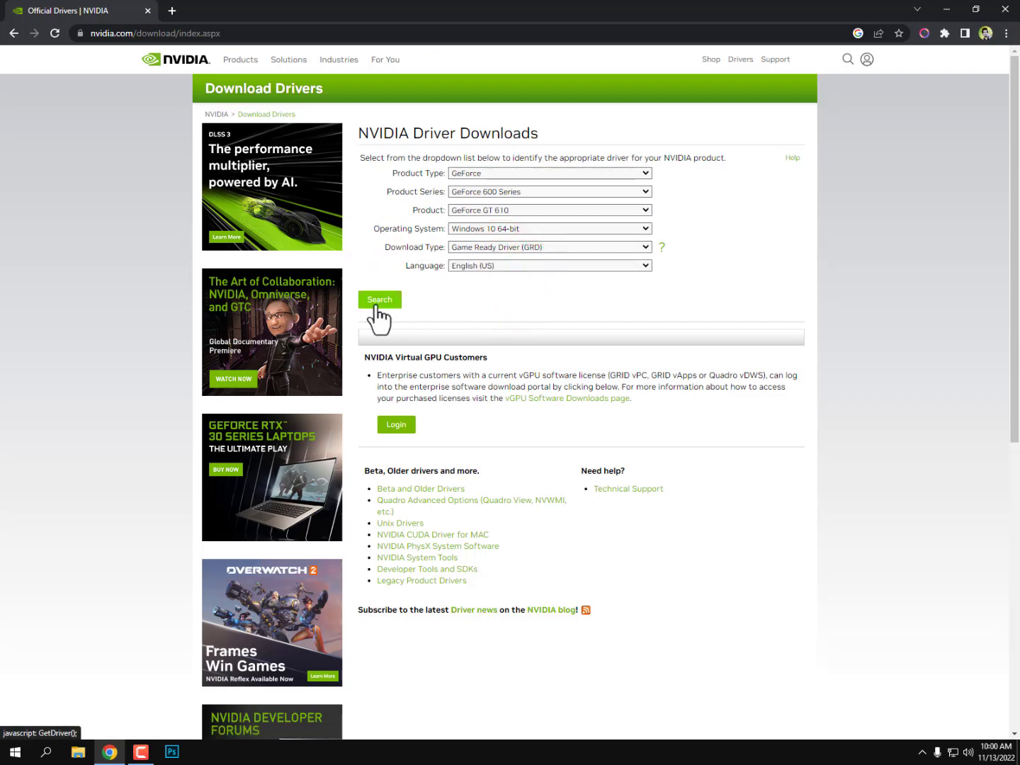
# Run the driver search for the GT 610 settings, then close Chrome.
pyautogui.click(380, 298)
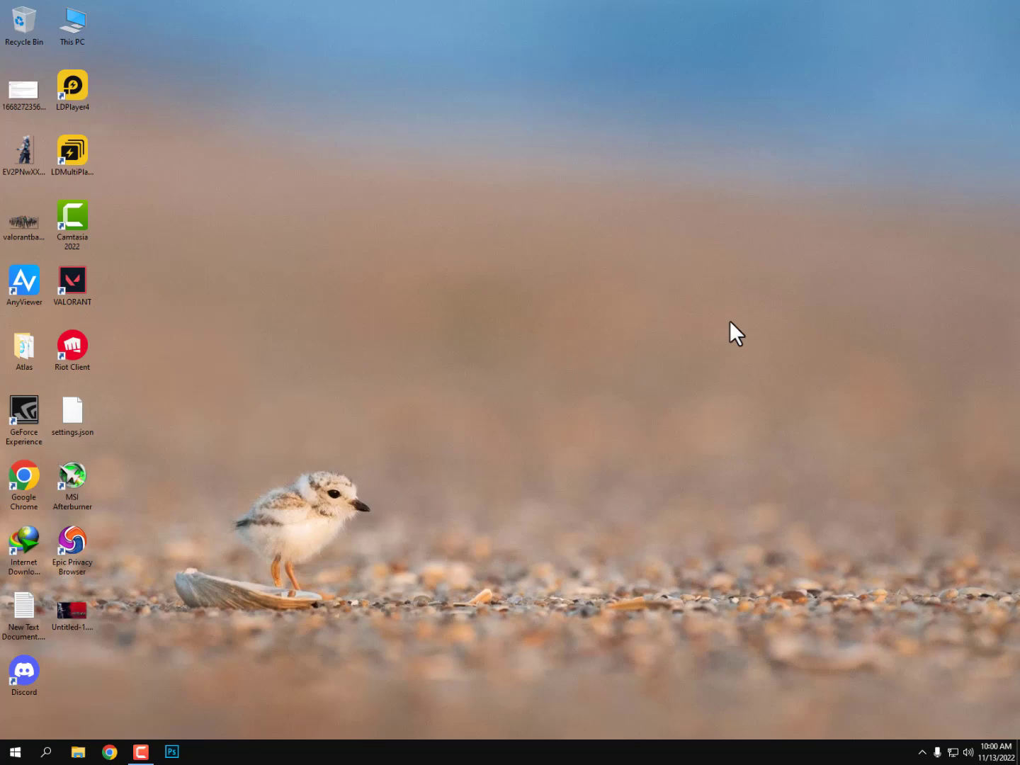
pyautogui.moveTo(665, 442)
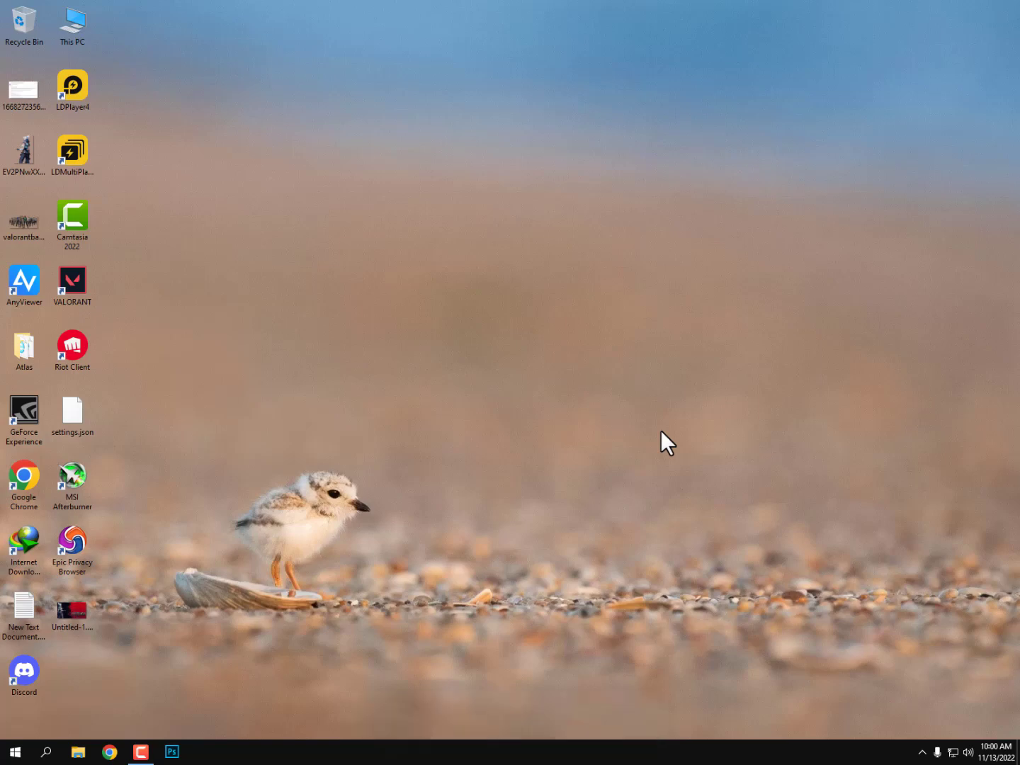
pyautogui.moveTo(286, 696)
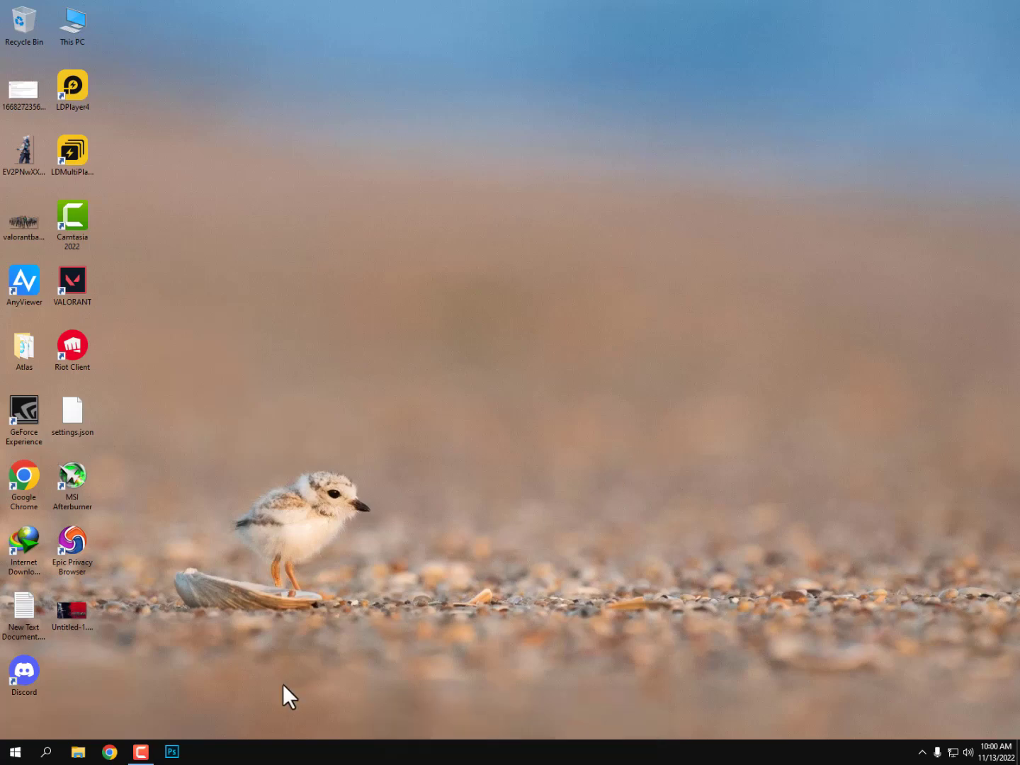